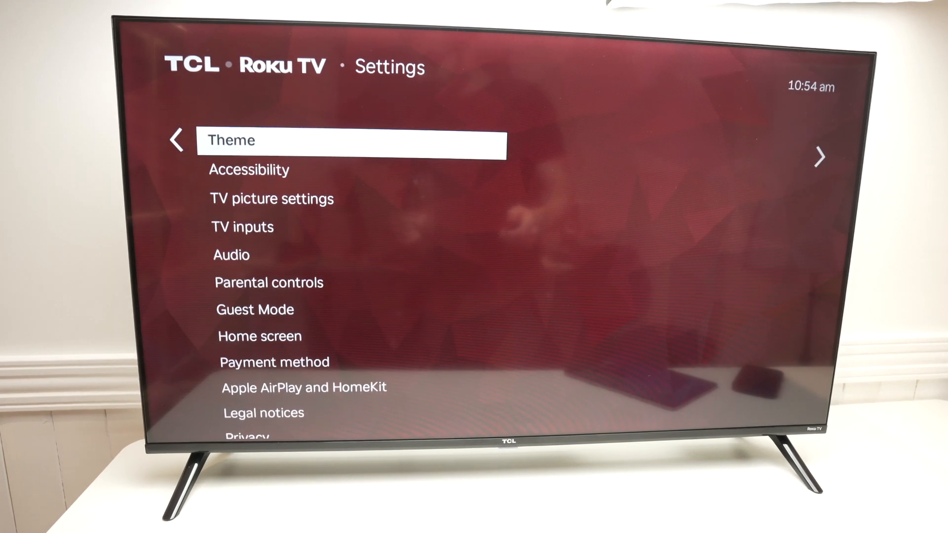
Reach Apple AirPlay and HomeKit in the Roku TV settings list
scroll("down", 3)
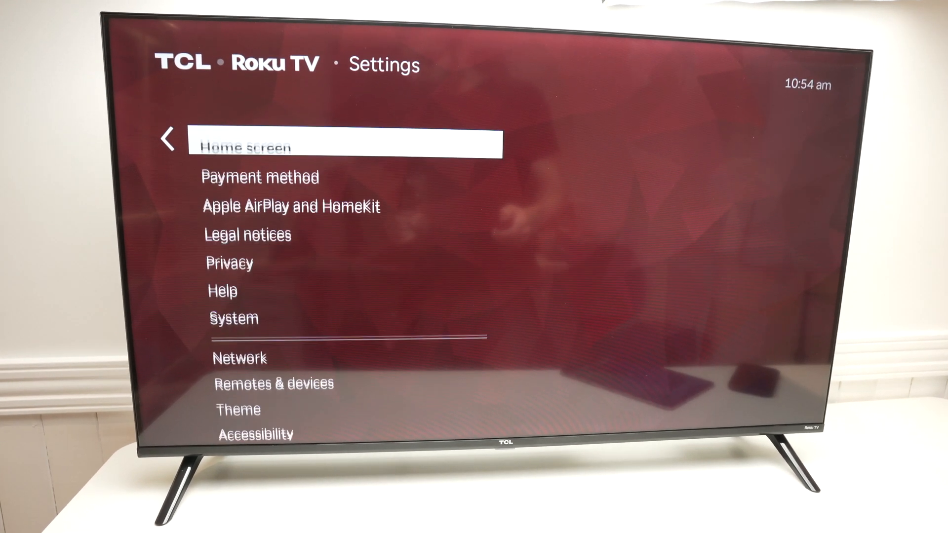
scroll("down", 3)
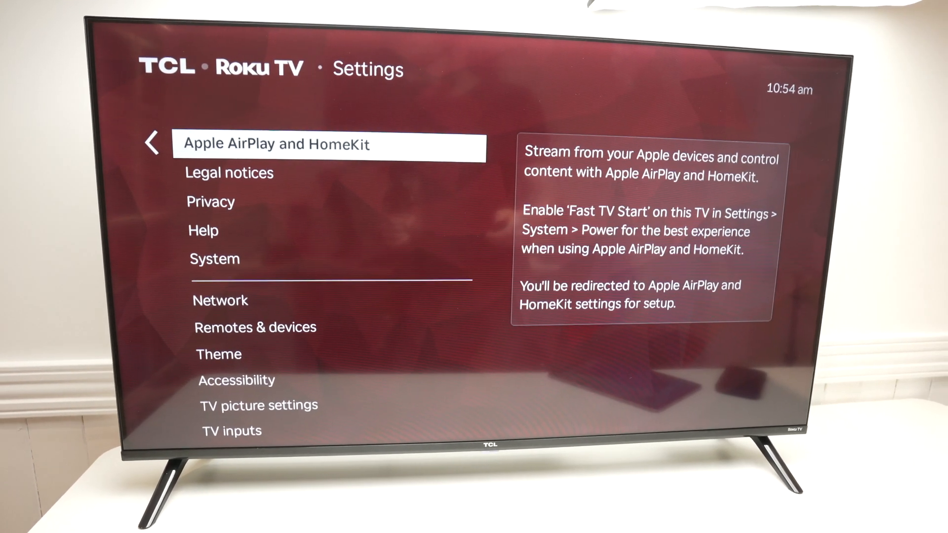
left_click(330, 144)
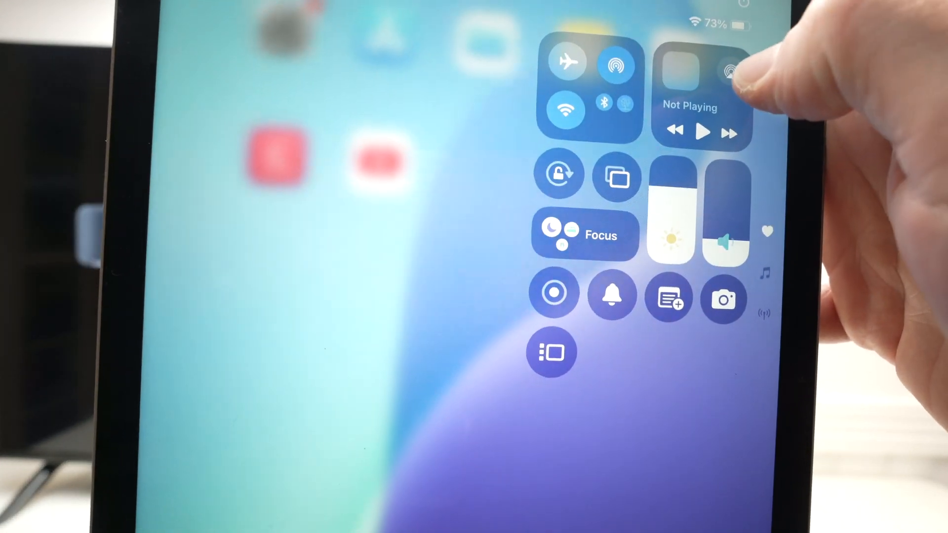
Mirror the iPad to '40in TCL Roku TV' from Screen Mirroring, bringing up the AirPlay Code prompt
left_click(616, 177)
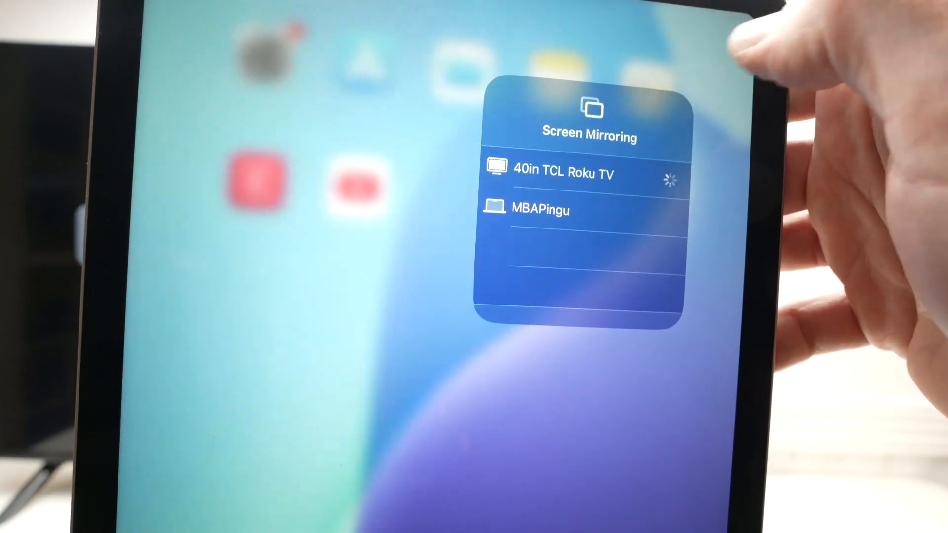
left_click(565, 174)
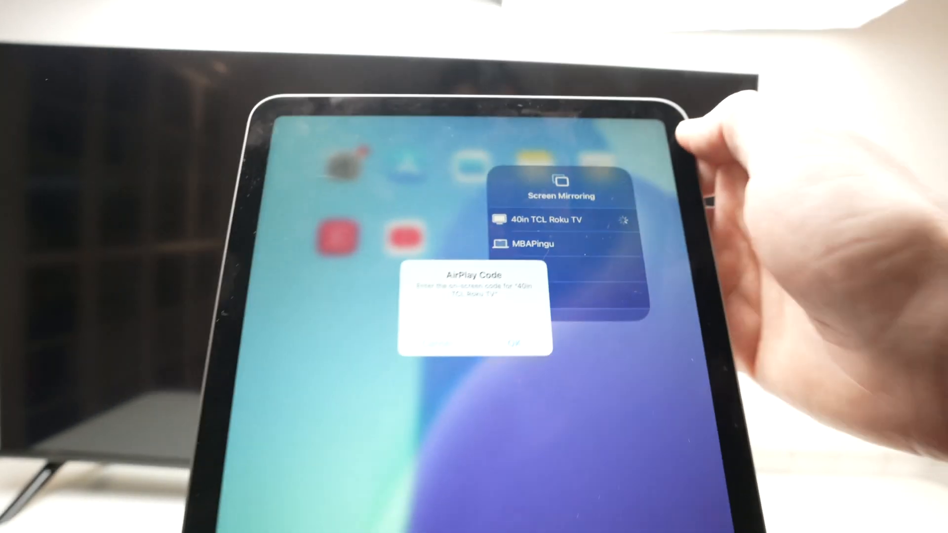